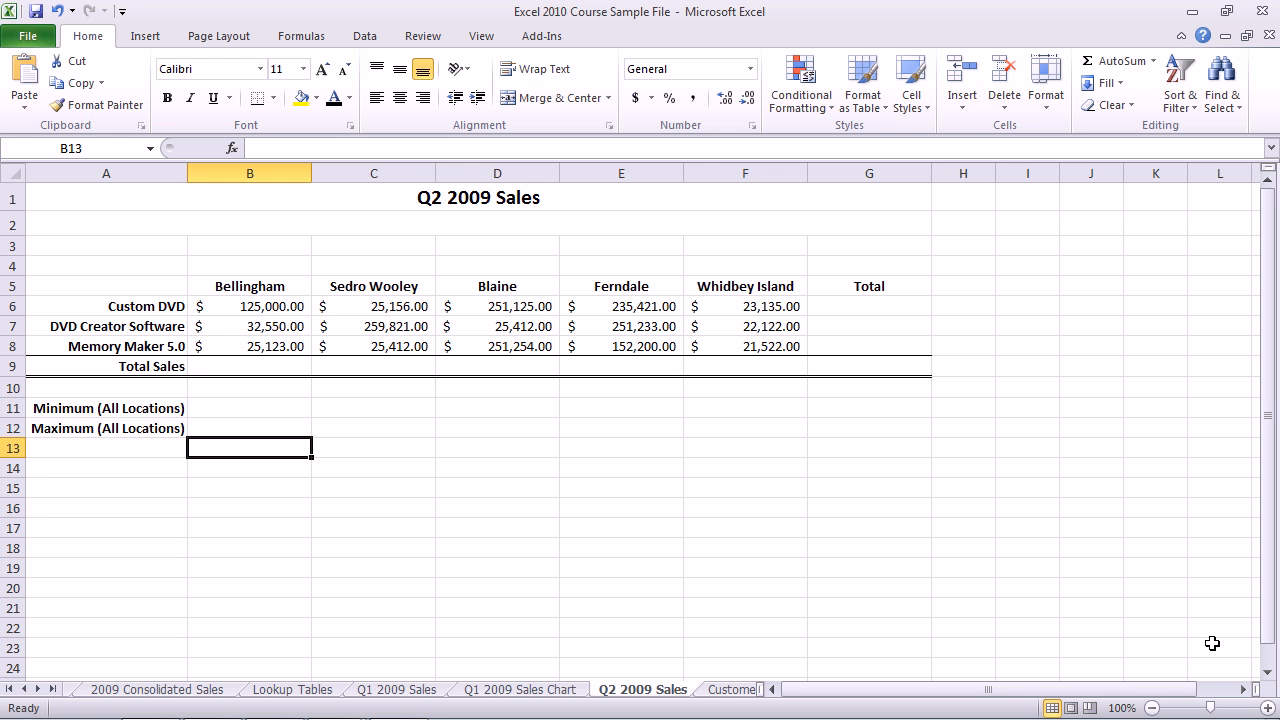
pyautogui.moveTo(1243, 650)
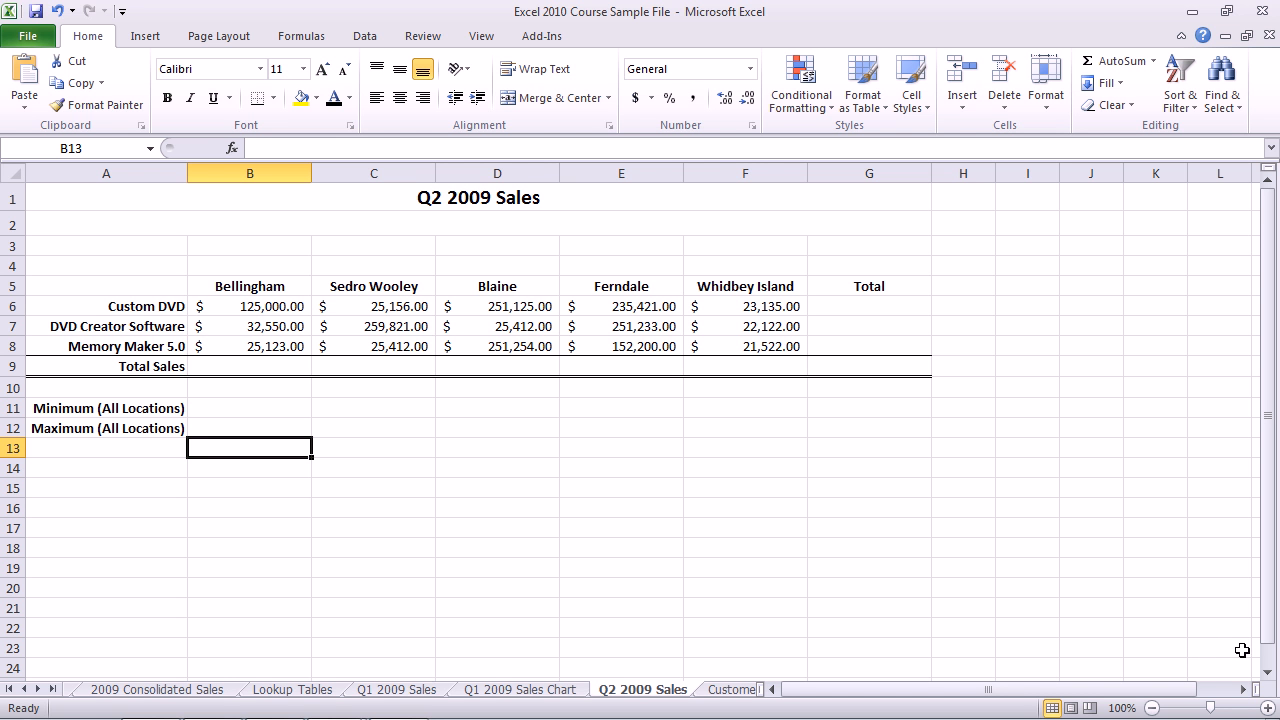
pyautogui.moveTo(948, 418)
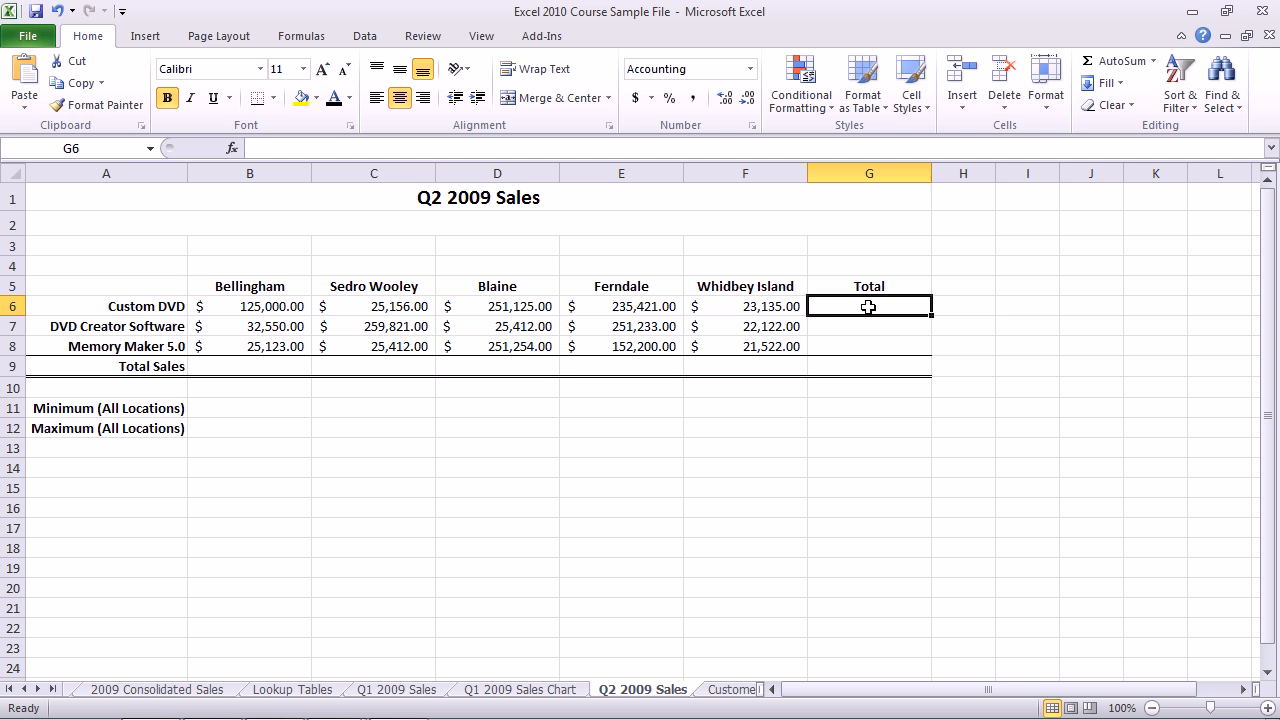
pyautogui.moveTo(708, 227)
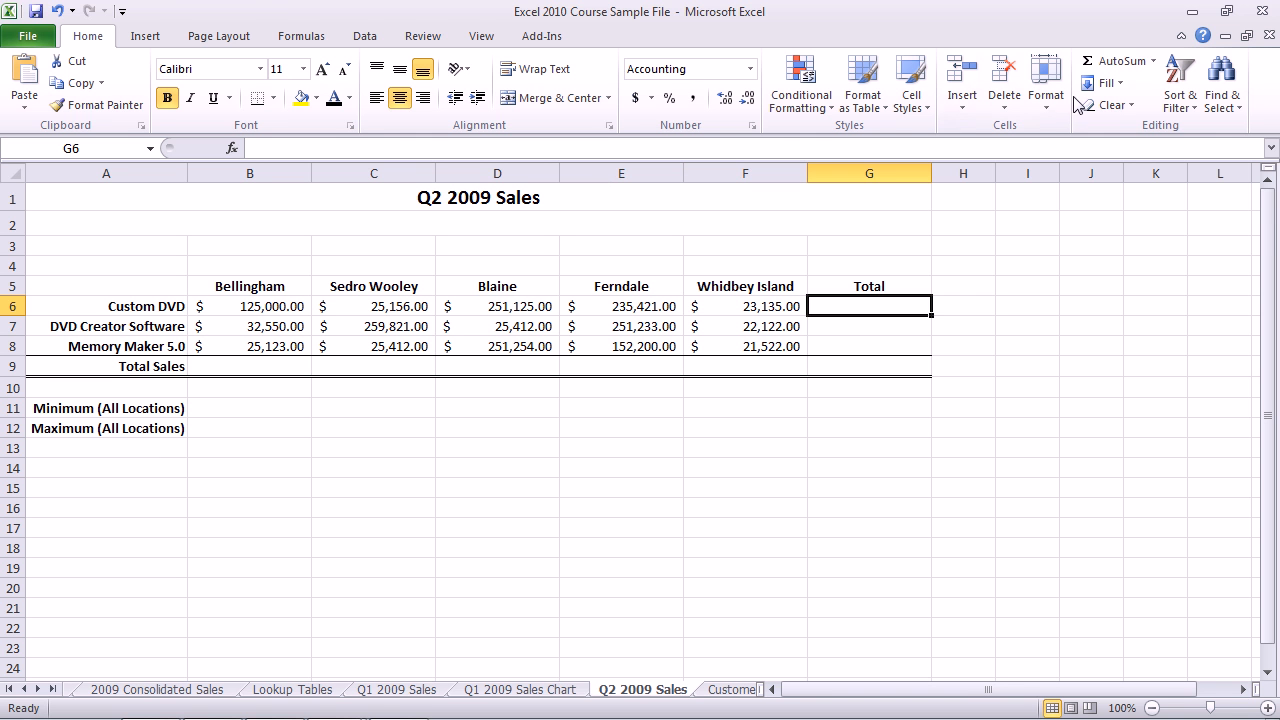
pyautogui.moveTo(1113, 61)
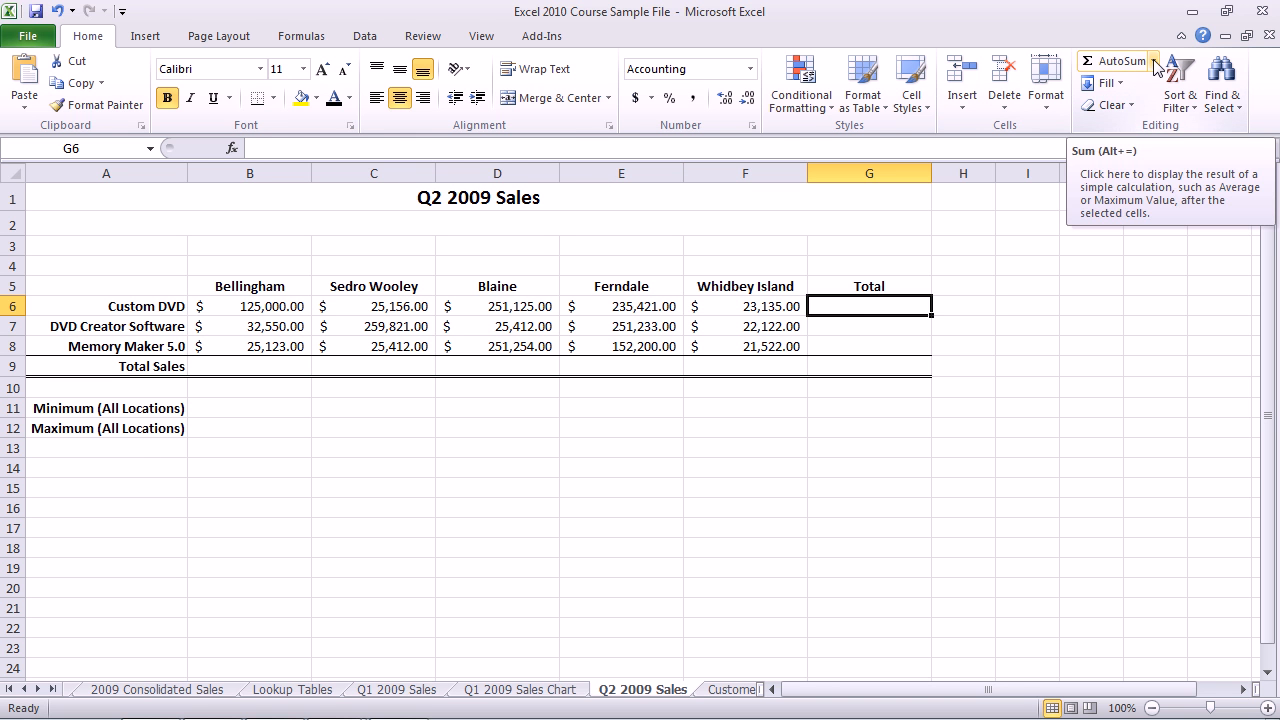
# Try and remove an AutoSum total for Custom DVD, then enter =MIN(B6:B10) in B11
pyautogui.click(1147, 61)
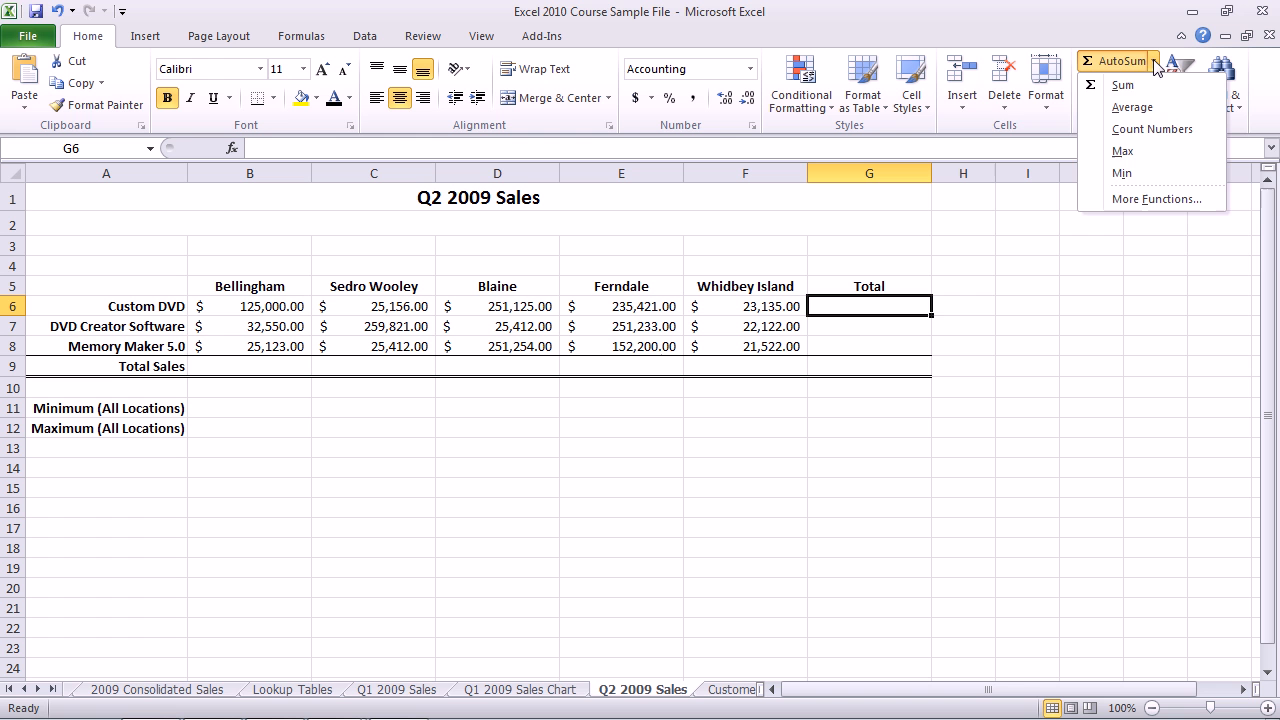
pyautogui.click(1122, 84)
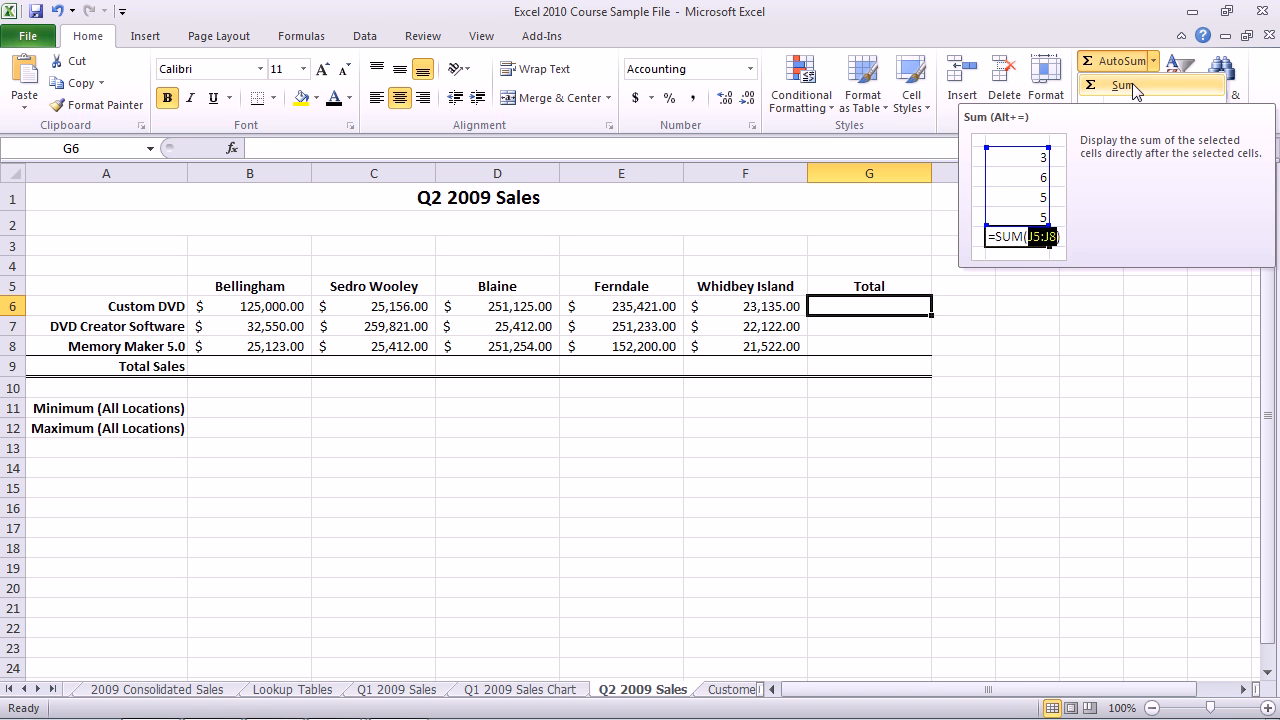
pyautogui.click(1151, 60)
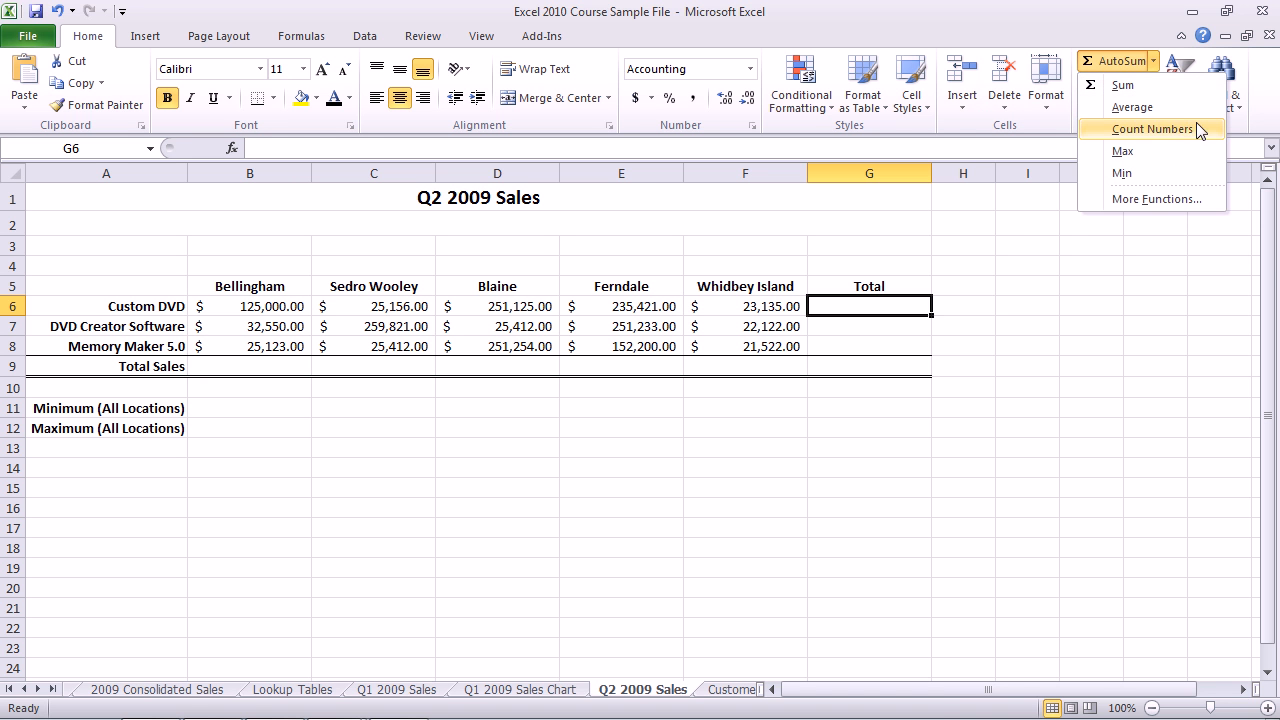
pyautogui.moveTo(1122, 84)
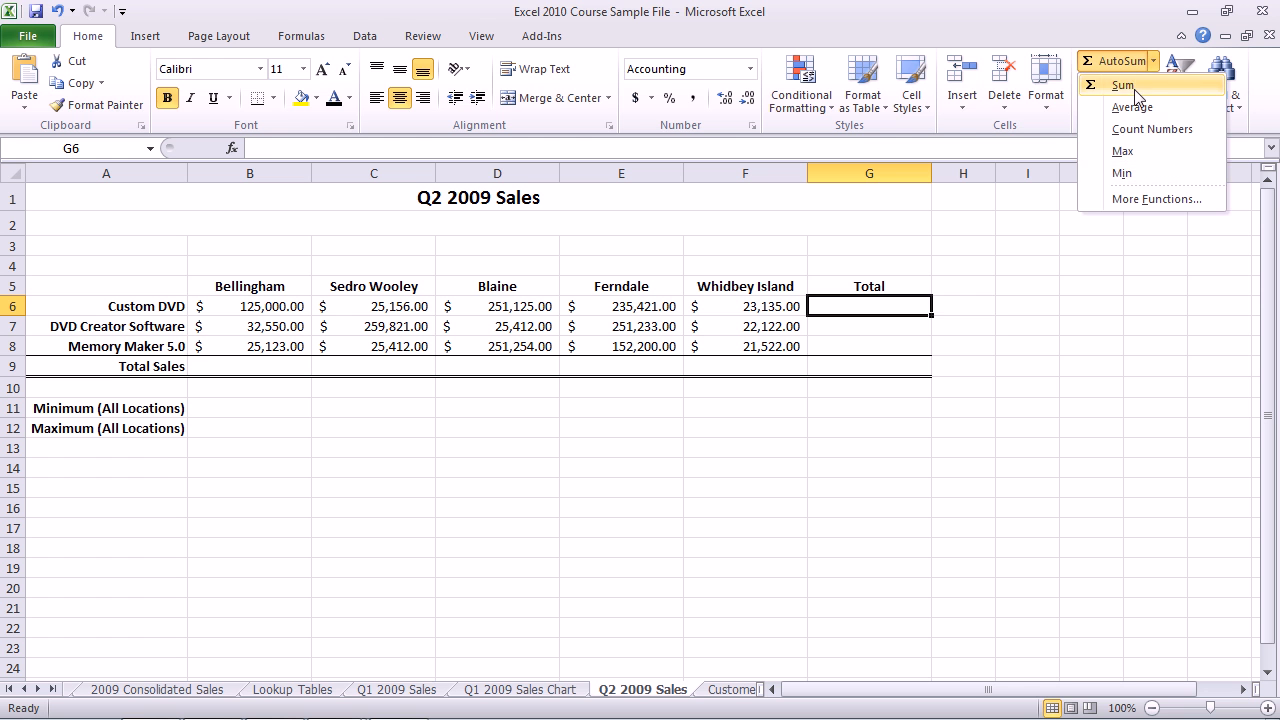
pyautogui.click(1122, 84)
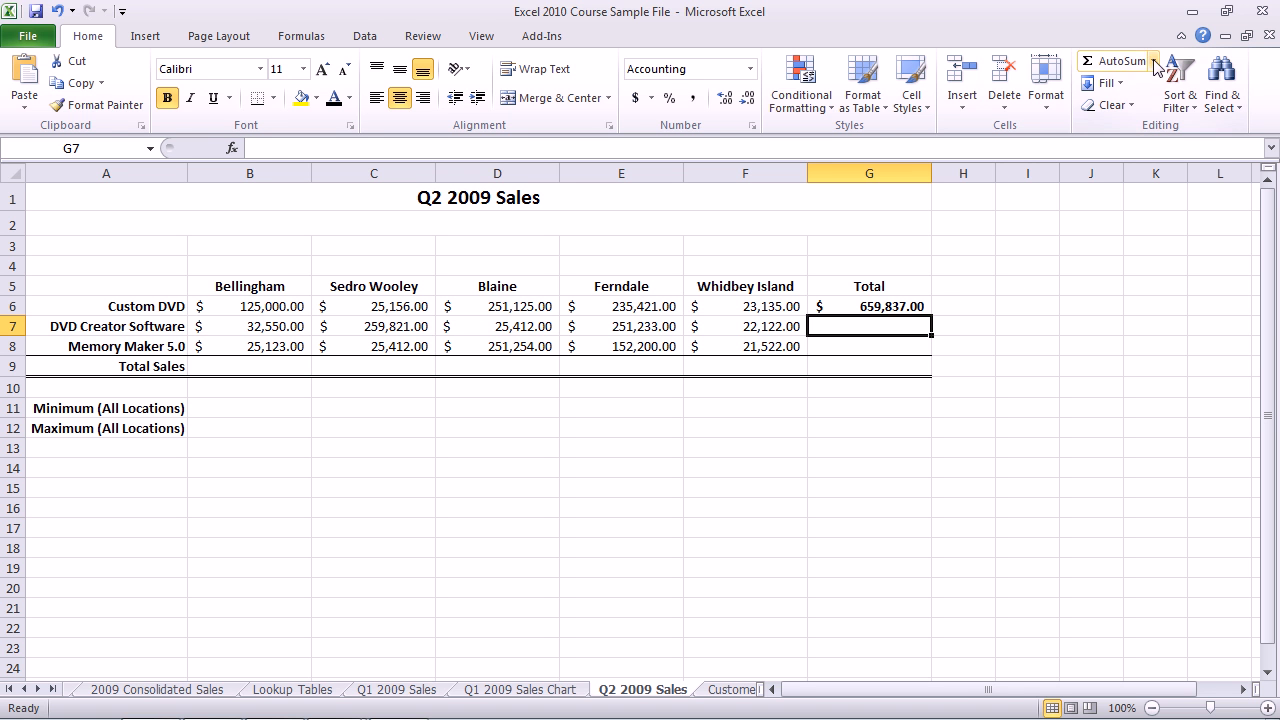
pyautogui.click(1110, 61)
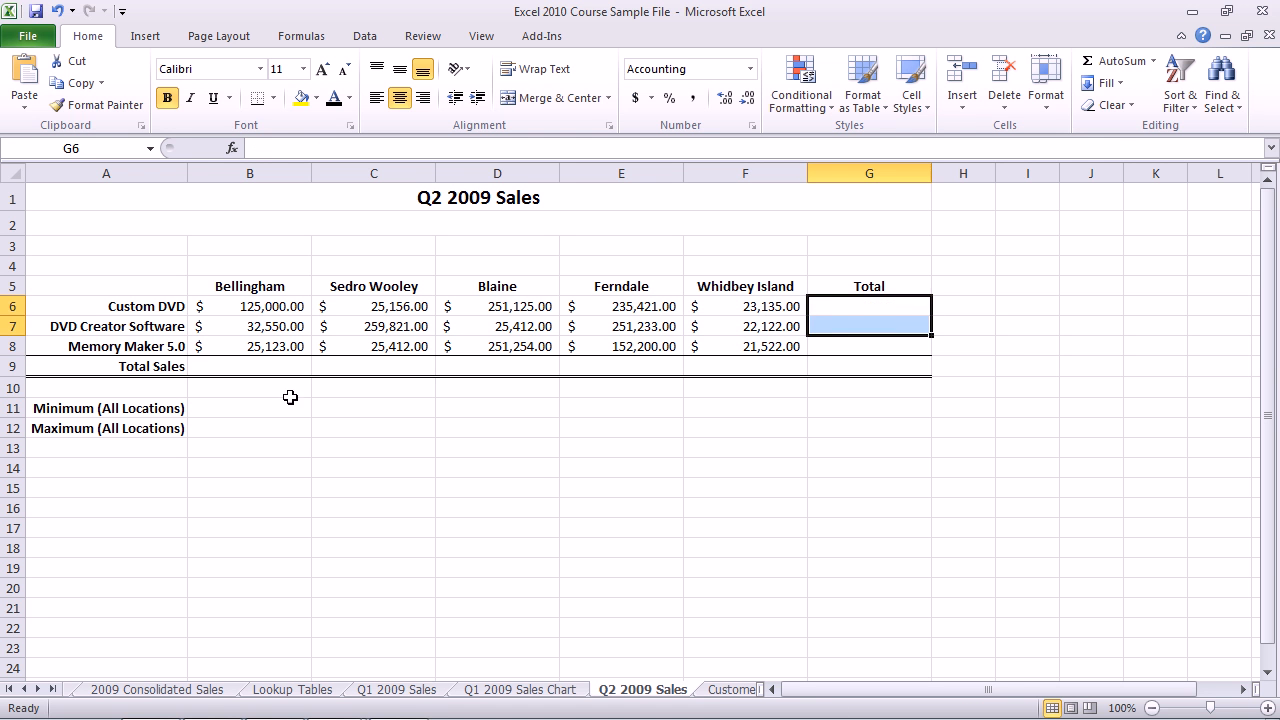
pyautogui.click(249, 407)
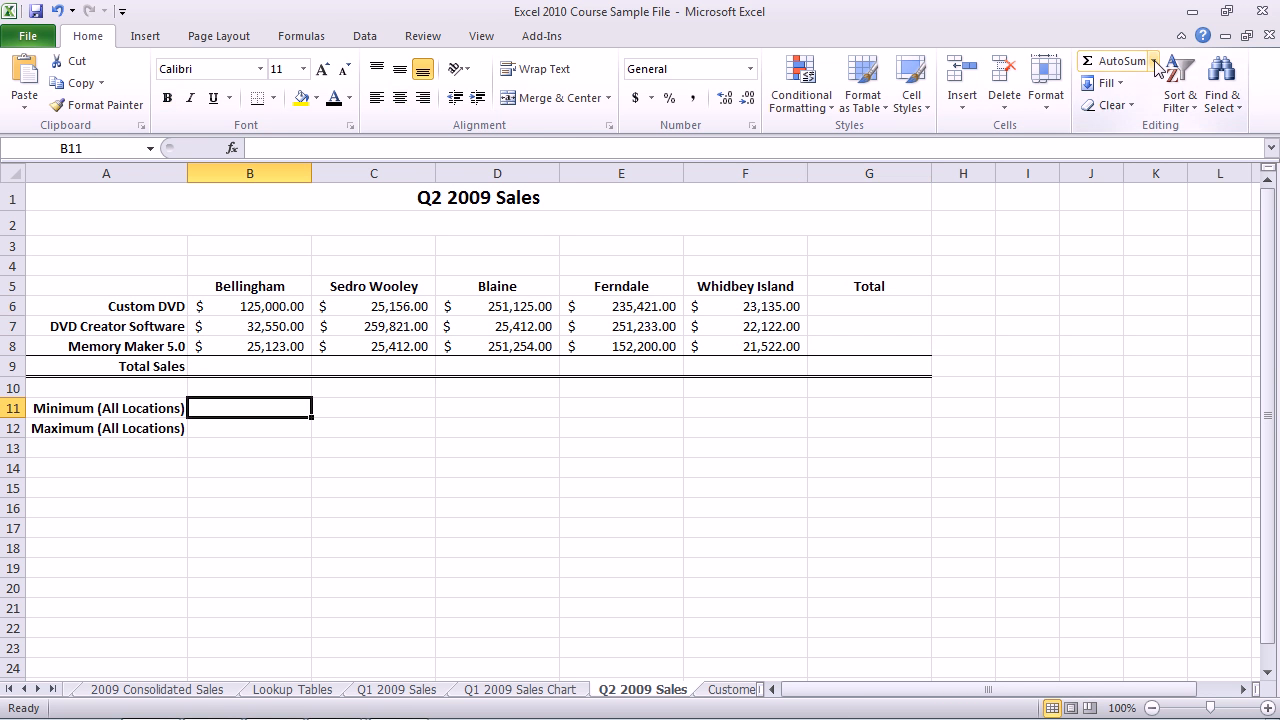
pyautogui.write('=MIN(B6:B10)')
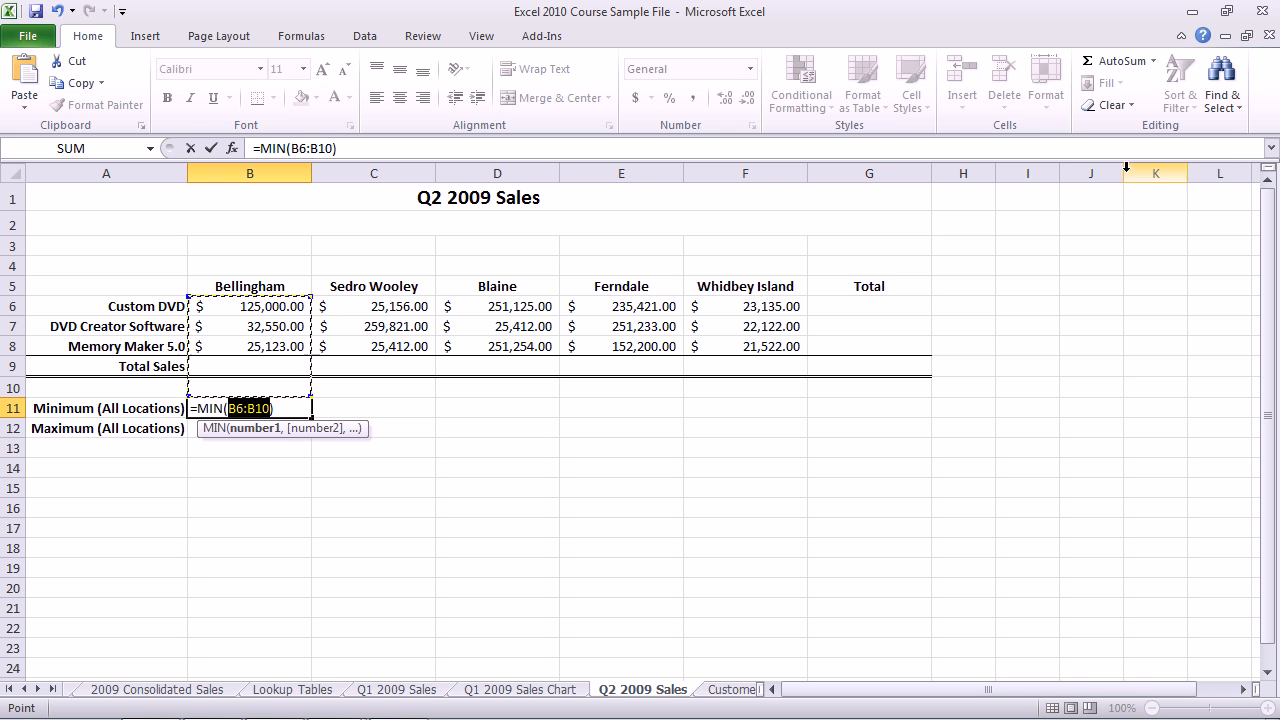
pyautogui.moveTo(249, 365)
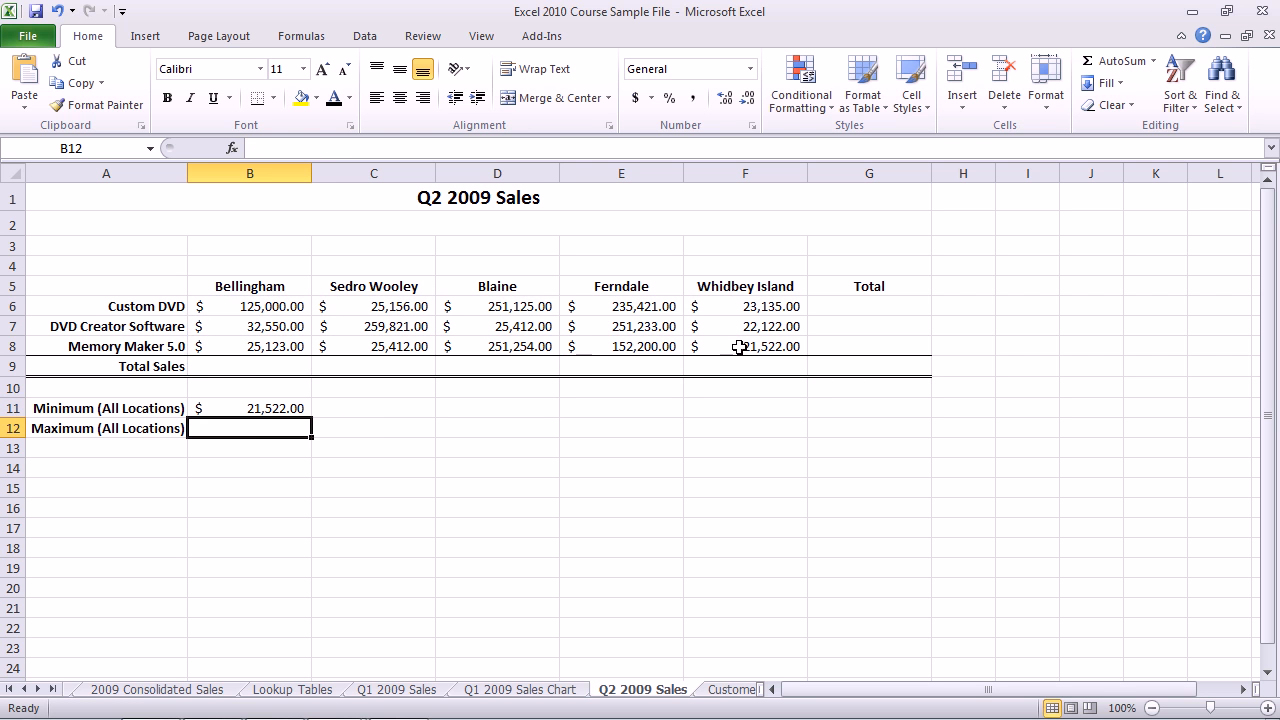
# Add an AutoSum Max formula in B12 over all locations' sales, giving $259,821.00
pyautogui.click(1152, 60)
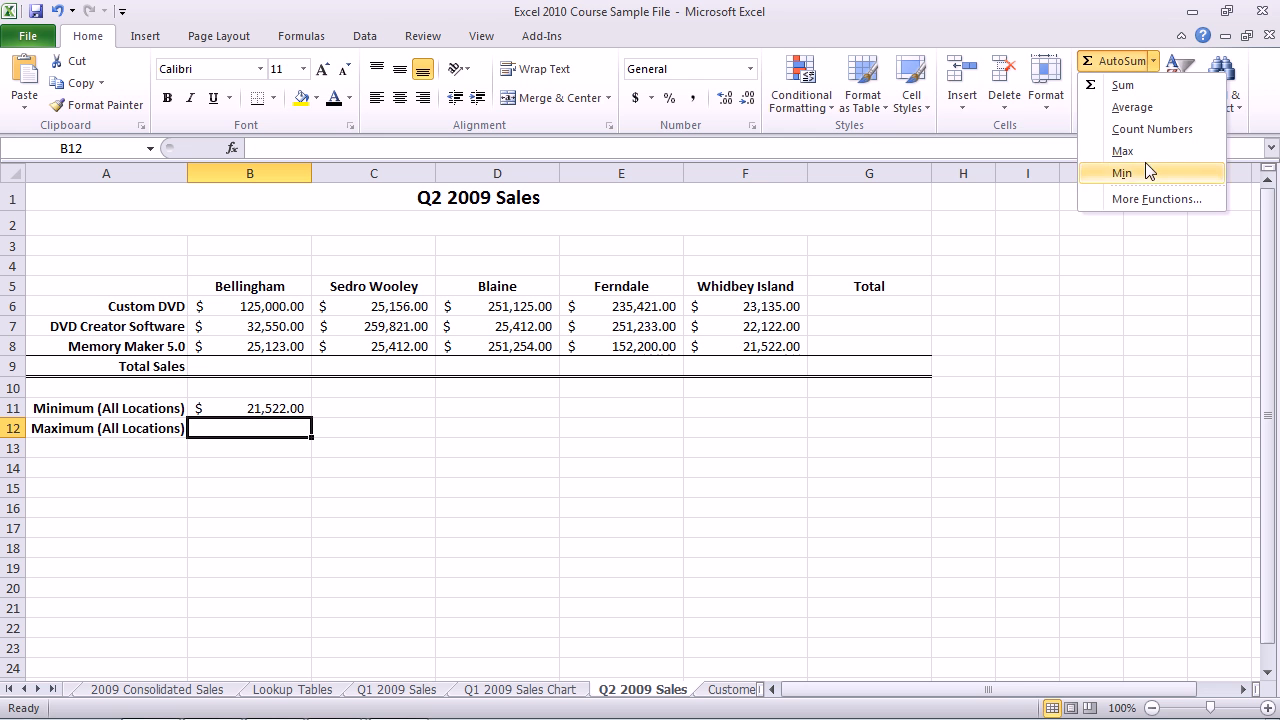
pyautogui.click(1122, 151)
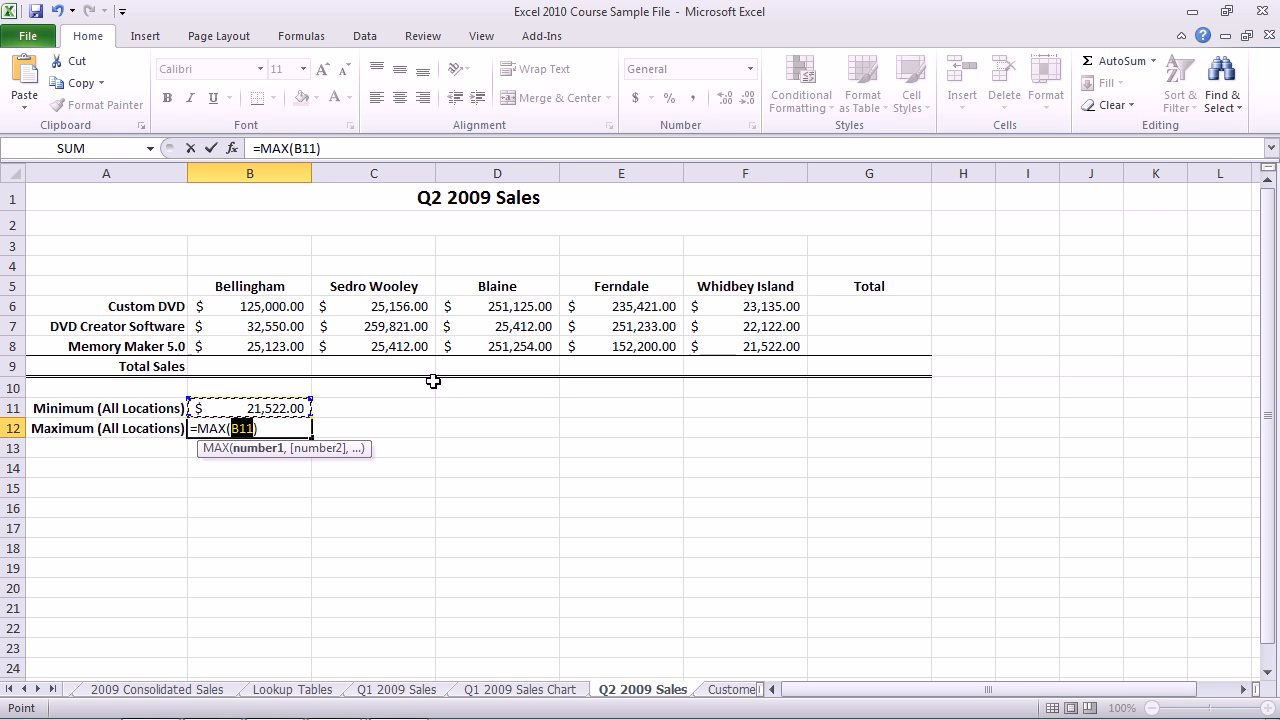
pyautogui.moveTo(198, 306); pyautogui.dragTo(790, 346)
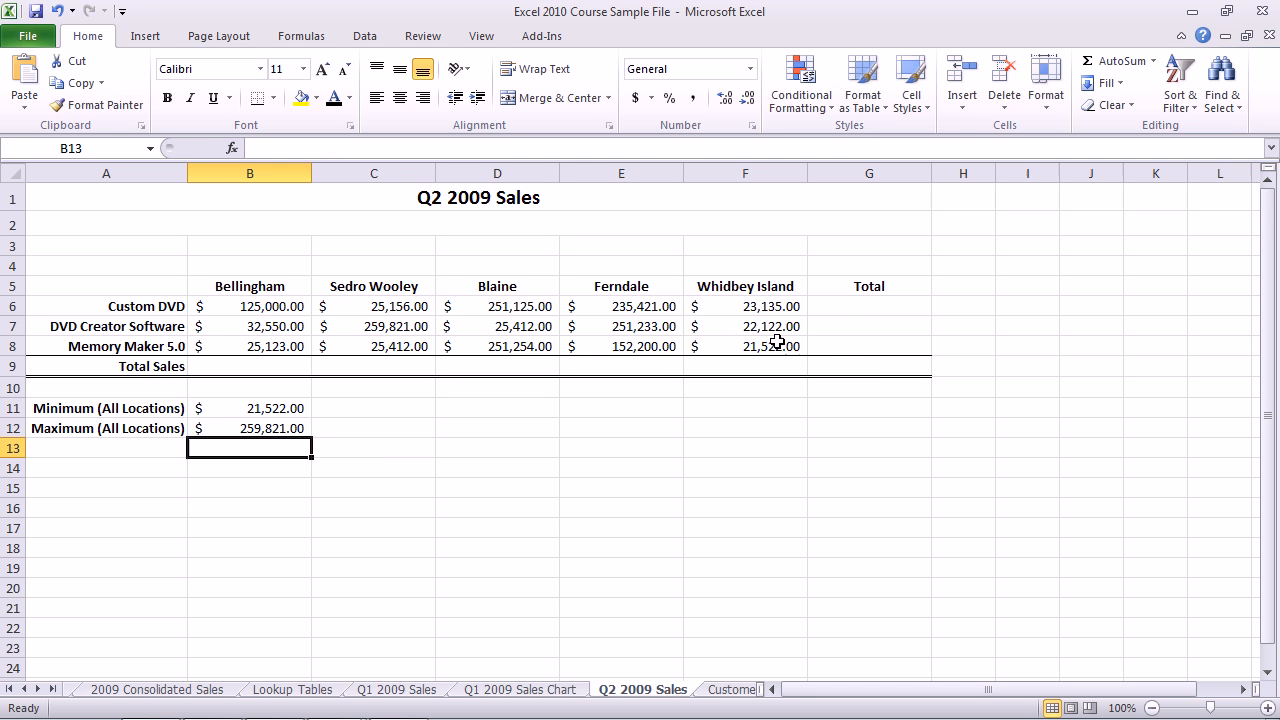
pyautogui.click(868, 306)
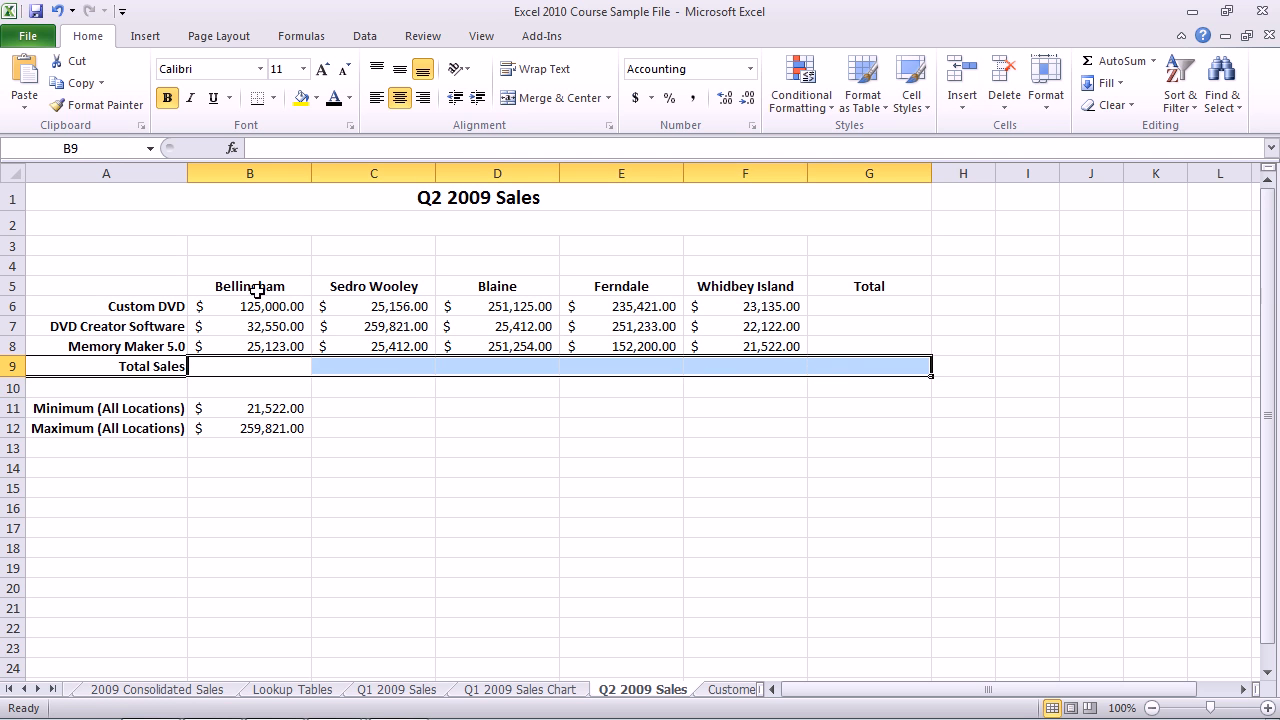
# AutoSum B6:G9 to fill all row and column totals, grand total $1,726,486.00
pyautogui.moveTo(250, 306); pyautogui.dragTo(745, 346)
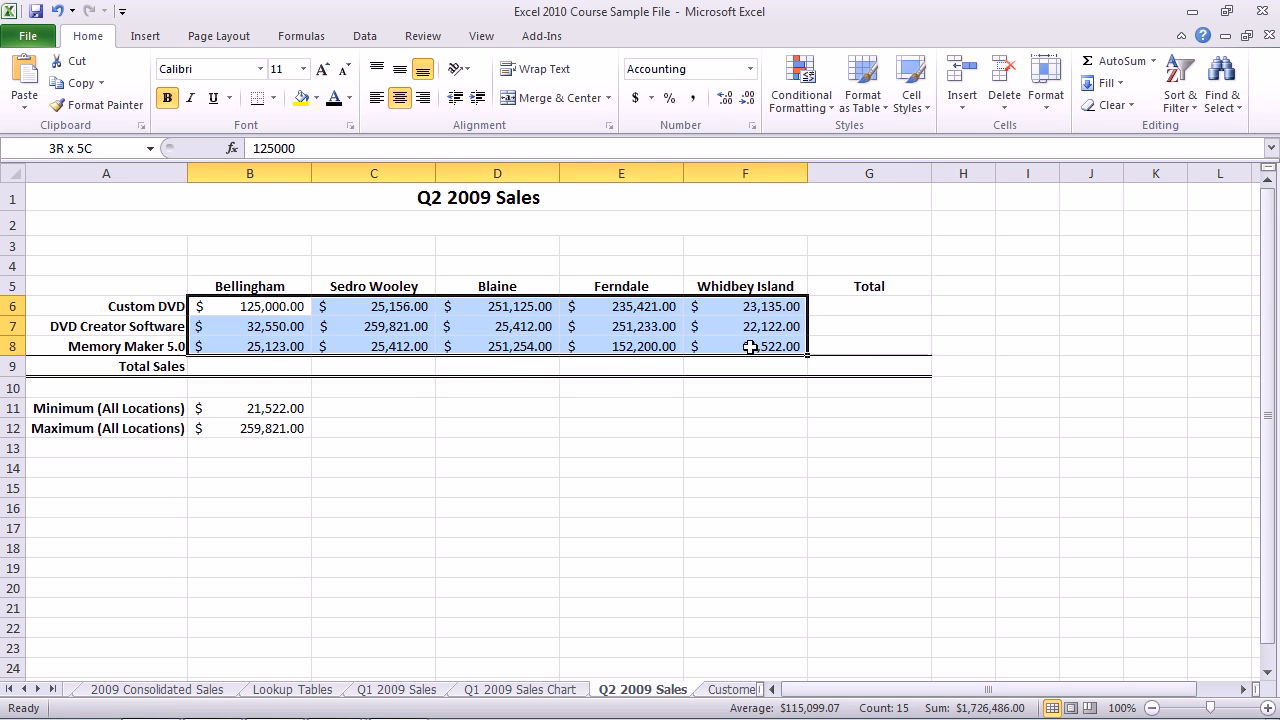
pyautogui.moveTo(750, 346); pyautogui.dragTo(868, 366)
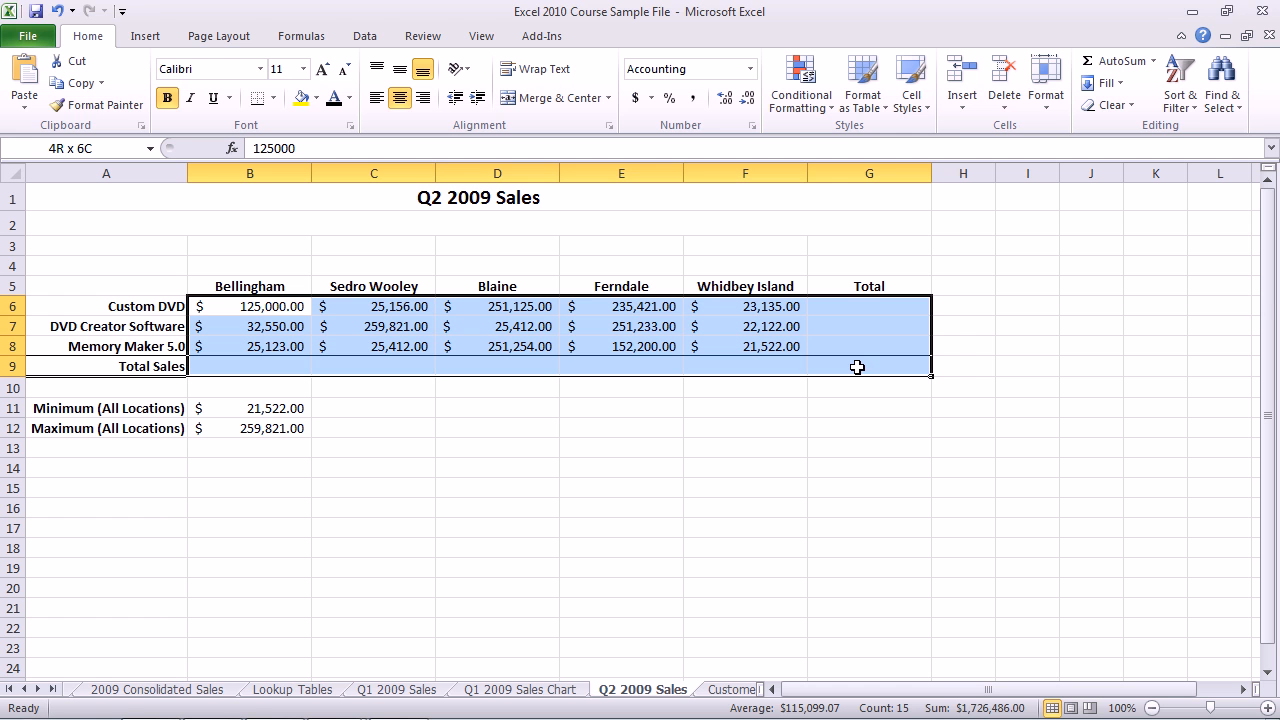
pyautogui.click(1112, 61)
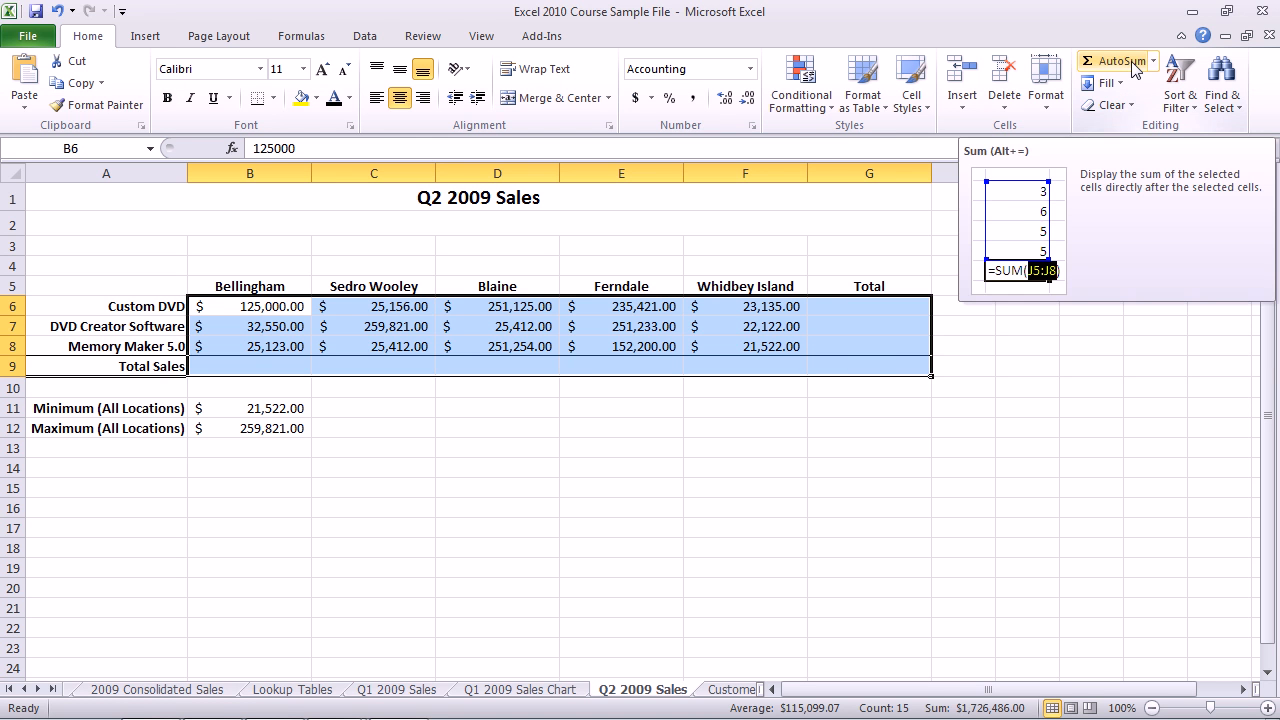
pyautogui.click(1113, 61)
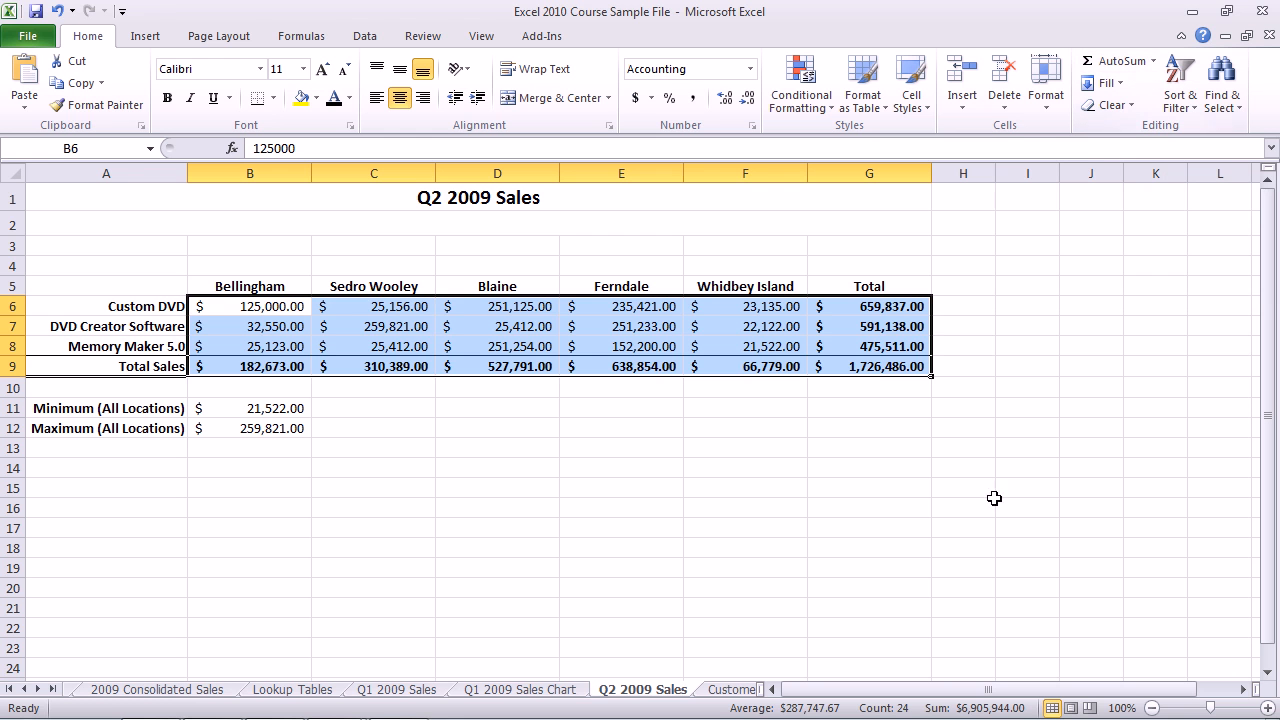
pyautogui.moveTo(842, 347)
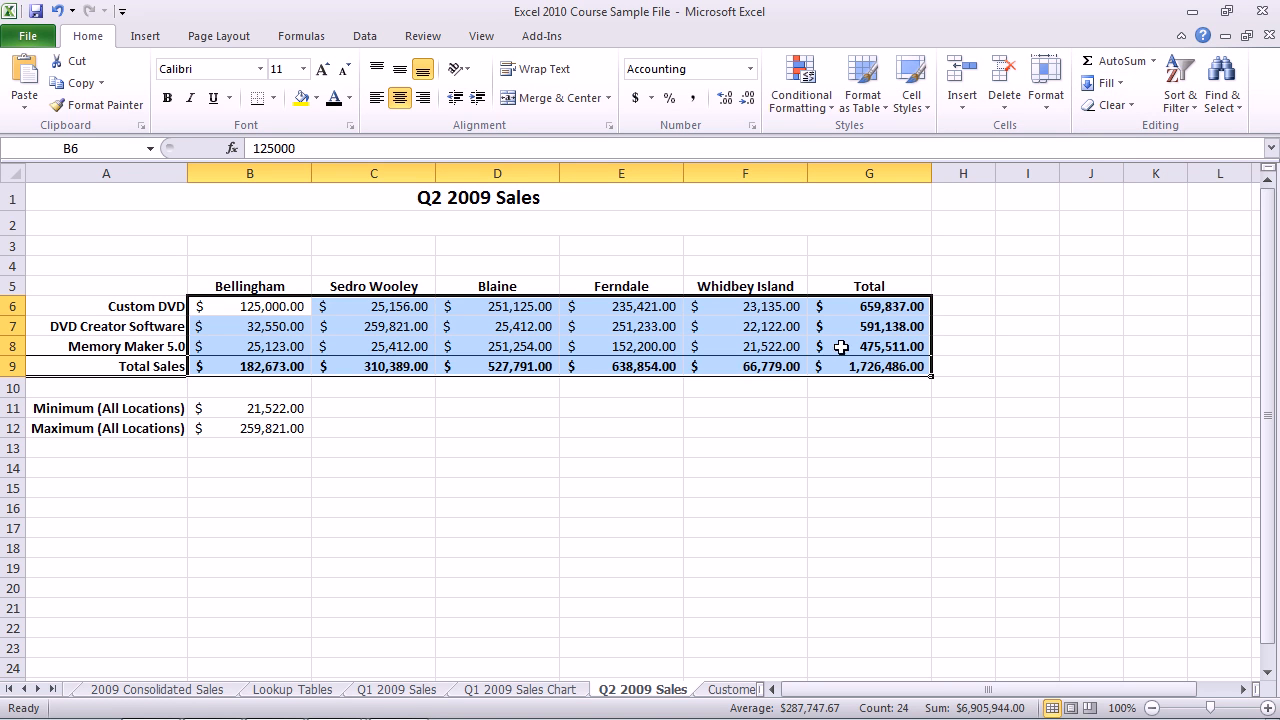
pyautogui.click(868, 306)
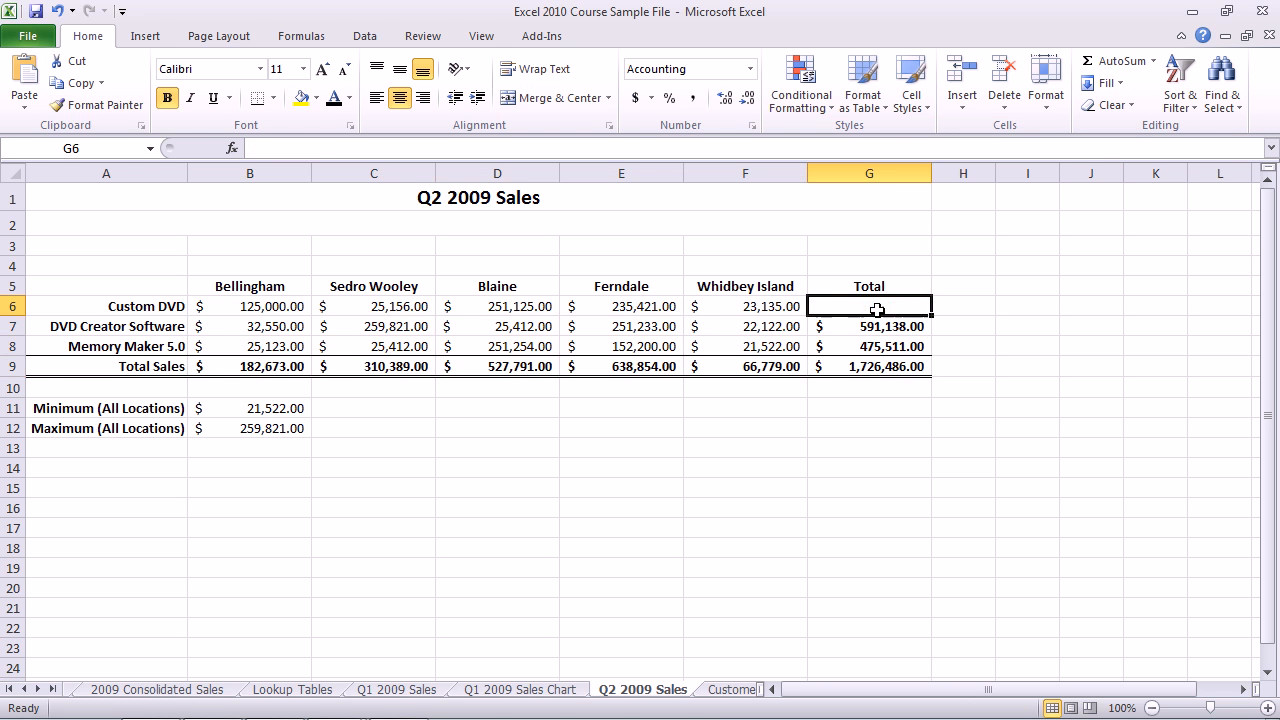